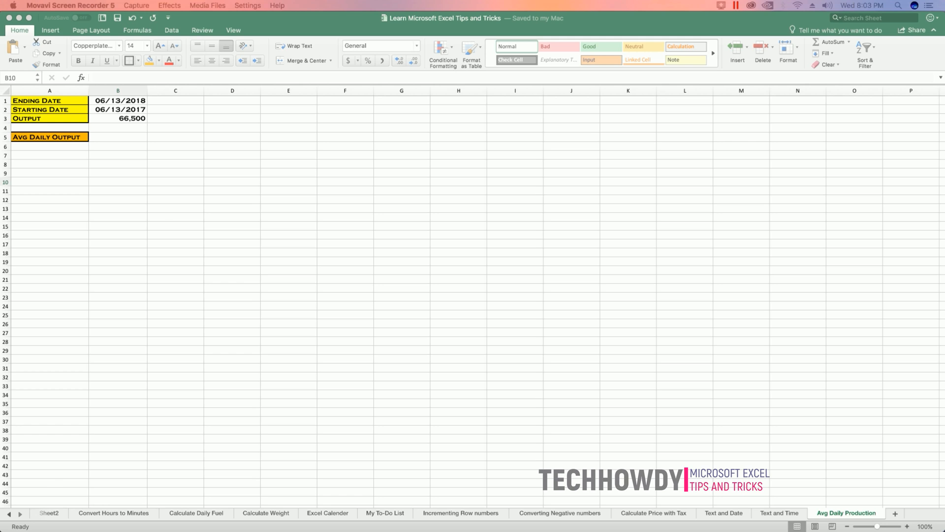
# - Review the ending date in B1, starting date in B2 and output value in B3
pyautogui.click(117, 182)
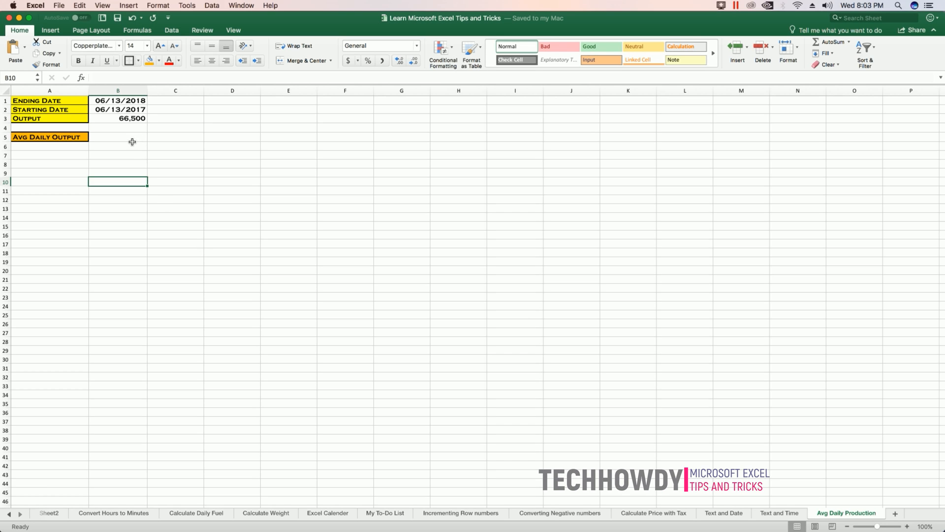
pyautogui.click(118, 101)
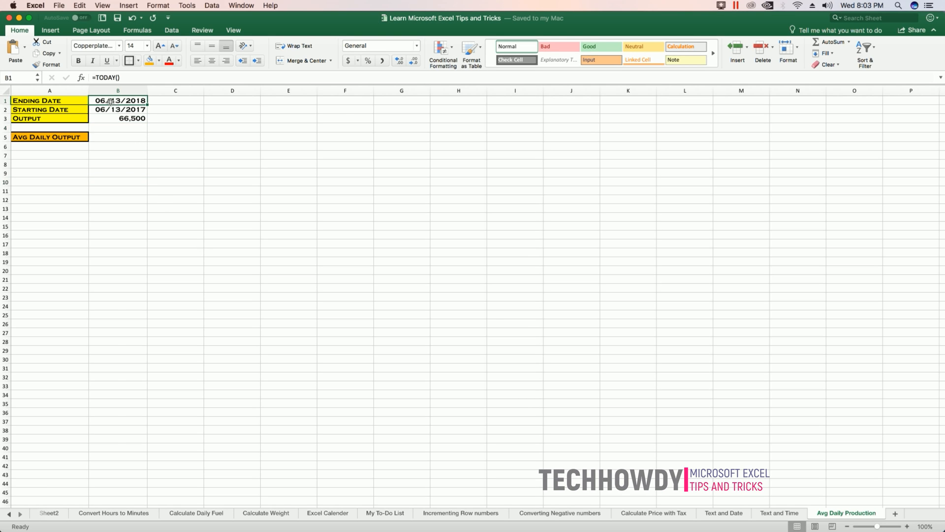
pyautogui.click(117, 110)
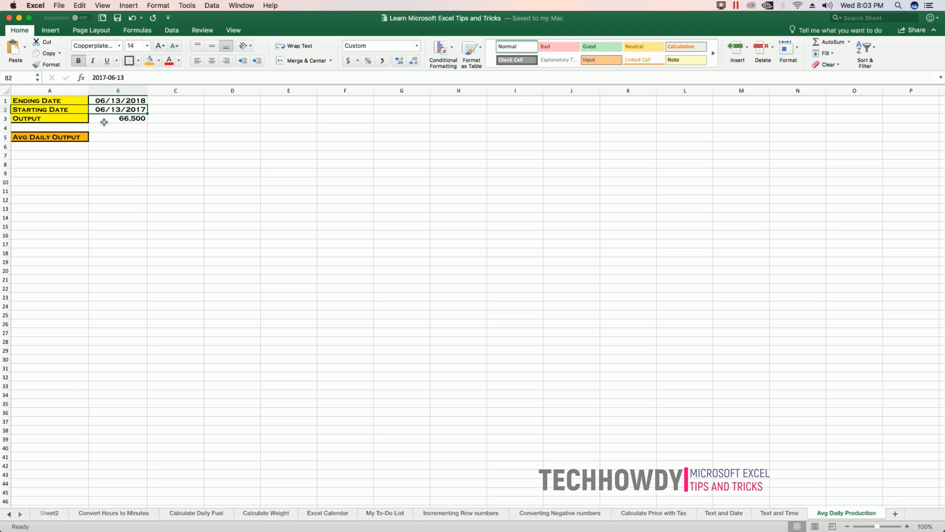
pyautogui.click(117, 118)
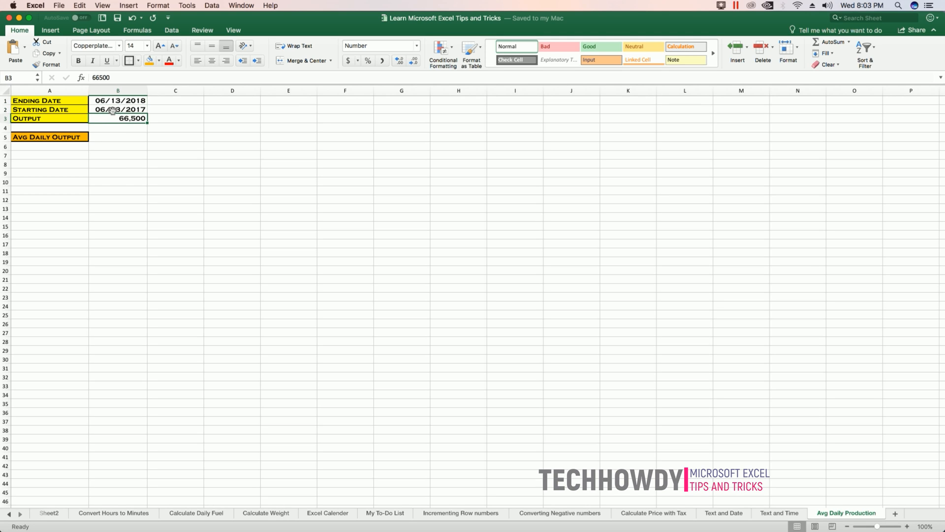
pyautogui.click(117, 101)
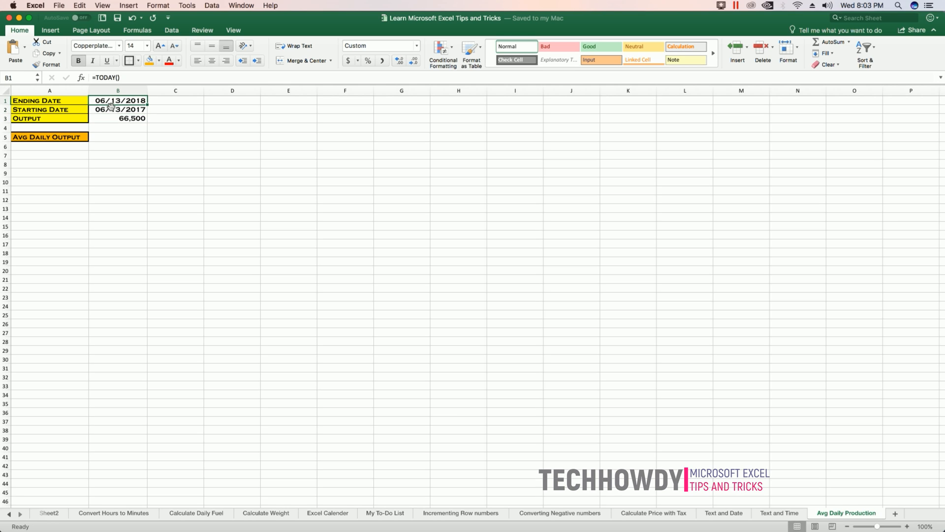
pyautogui.moveTo(154, 105)
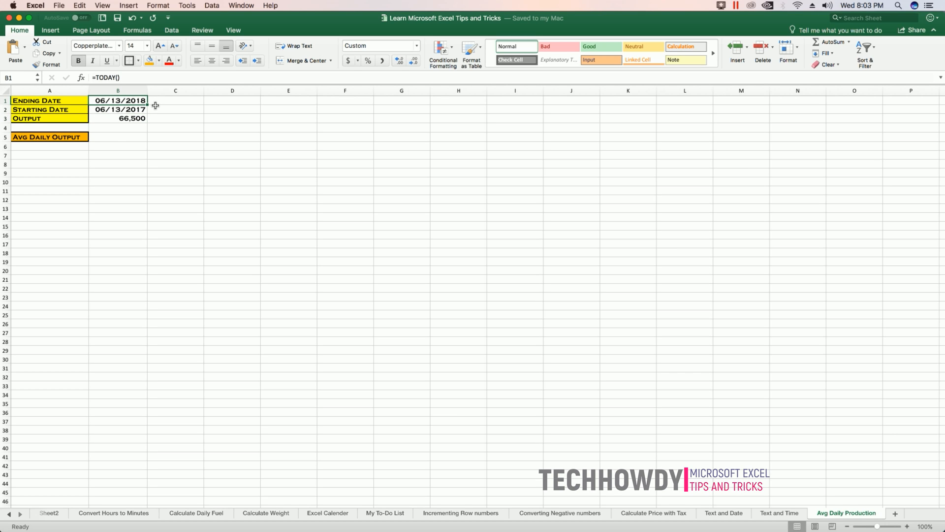
pyautogui.click(117, 118)
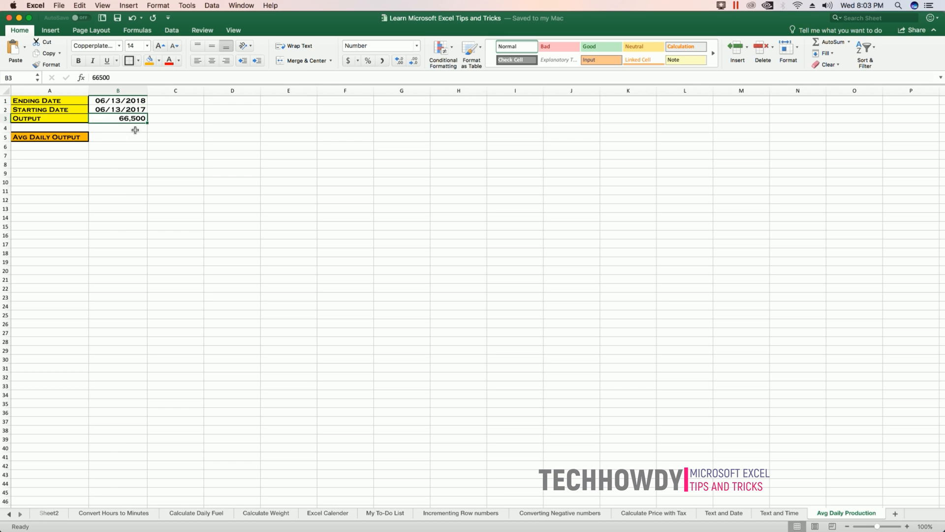
pyautogui.moveTo(135, 123)
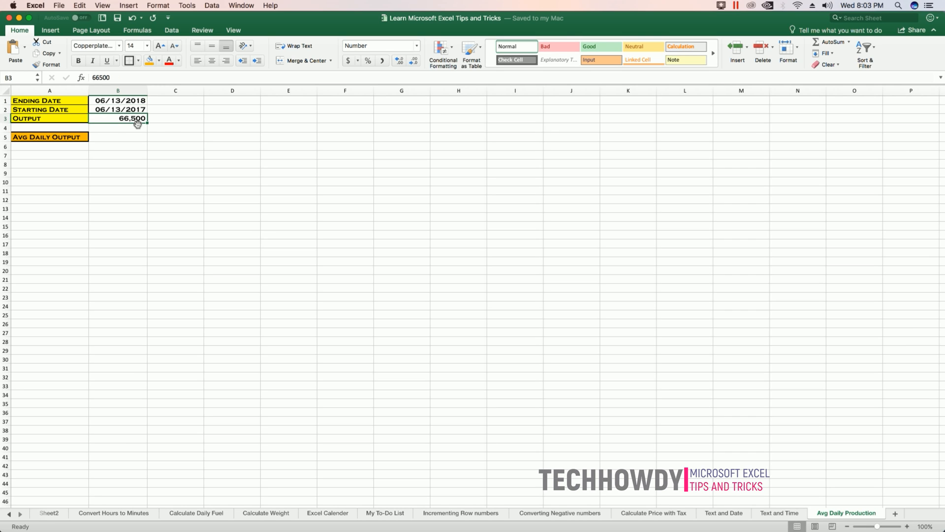
pyautogui.moveTo(118, 138)
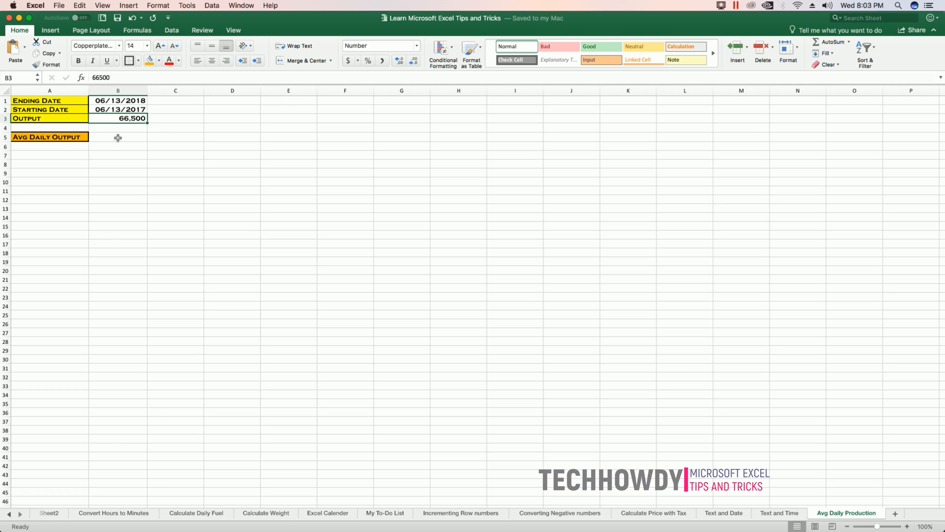
# - Enter =B3/(B1-B2) in B5, returning 182.1917808 units per day
pyautogui.click(117, 137)
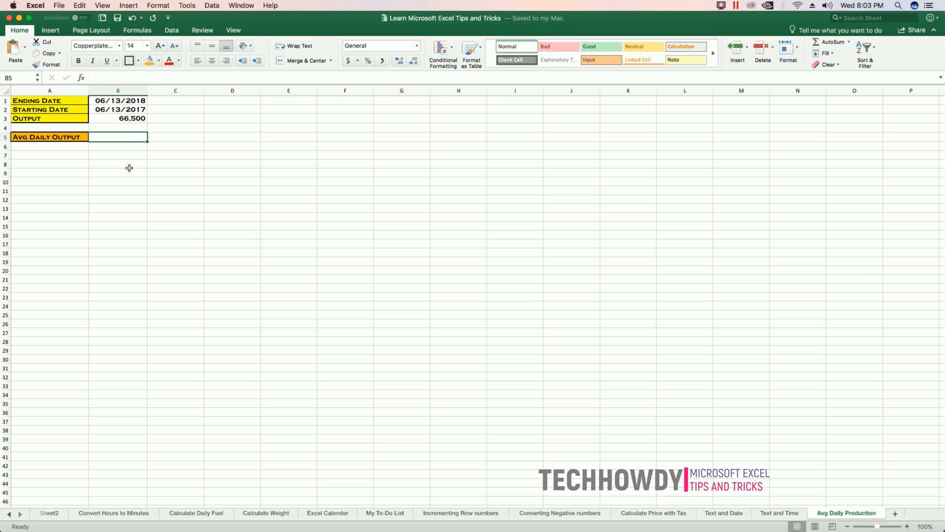
pyautogui.moveTo(98, 243)
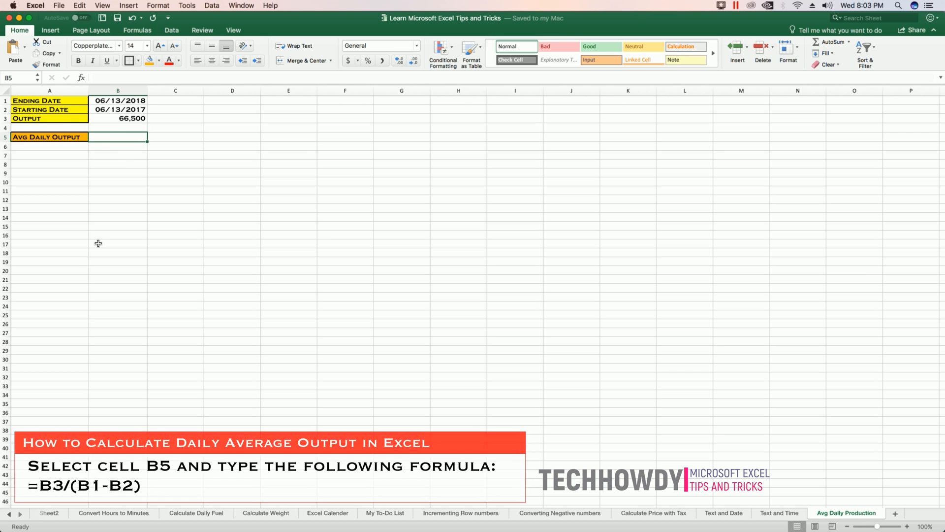
pyautogui.write('=')
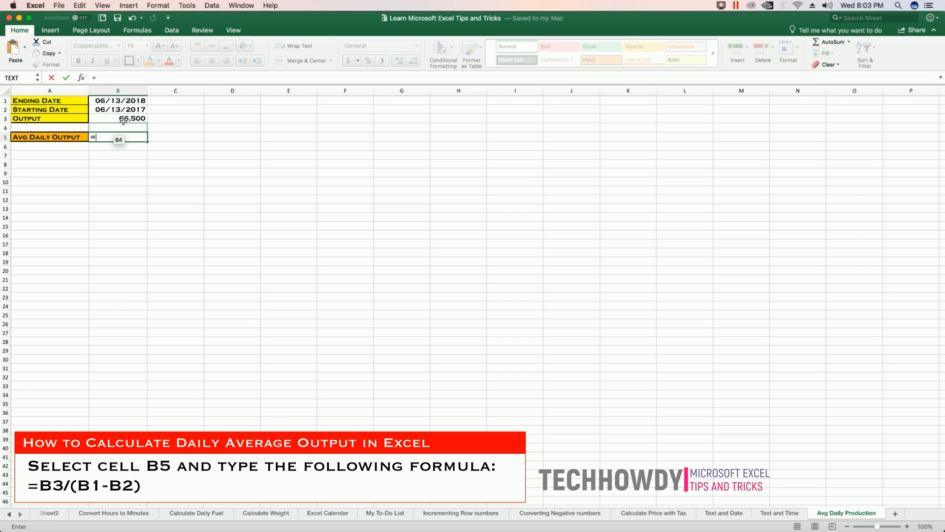
pyautogui.click(118, 118)
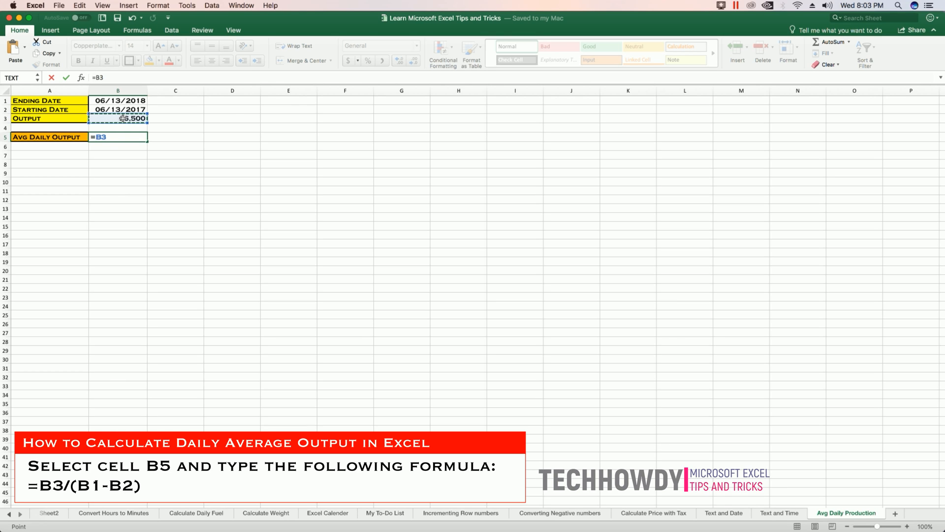
pyautogui.write('/(')
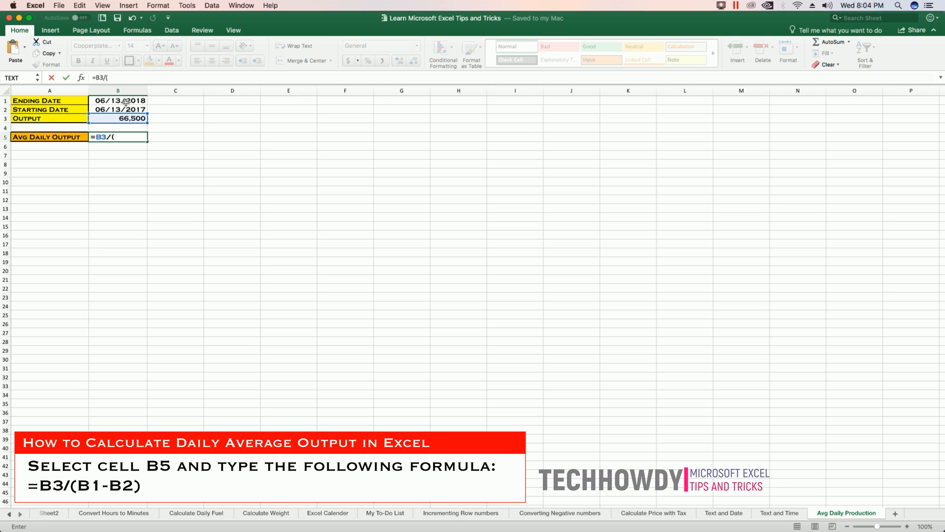
pyautogui.click(118, 101)
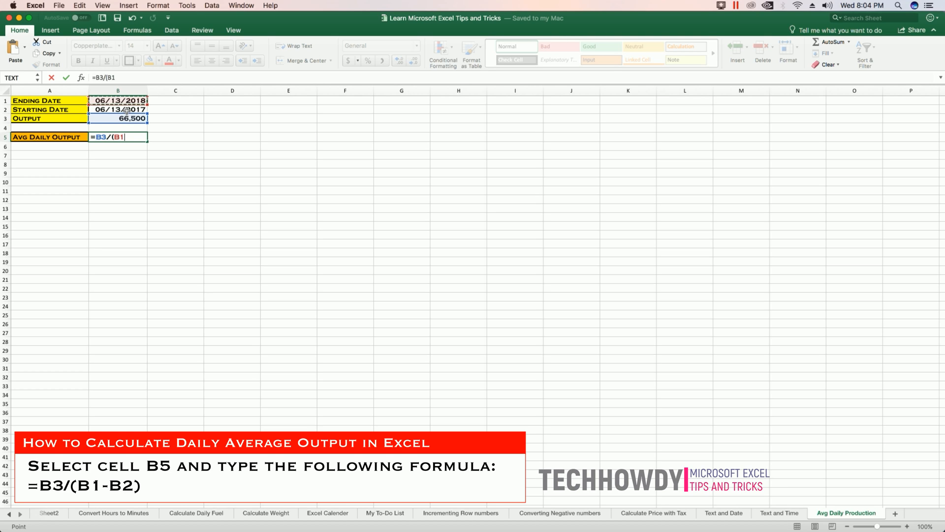
pyautogui.write('-')
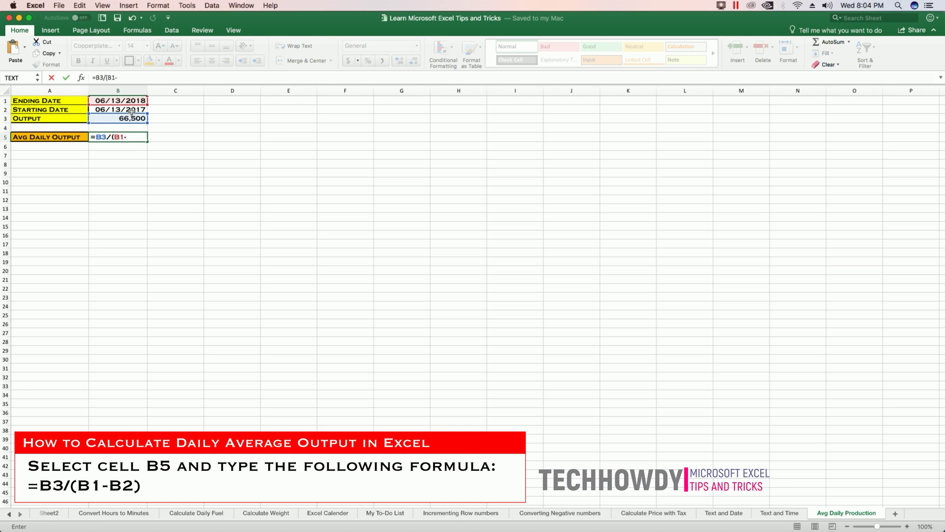
pyautogui.write('B2)')
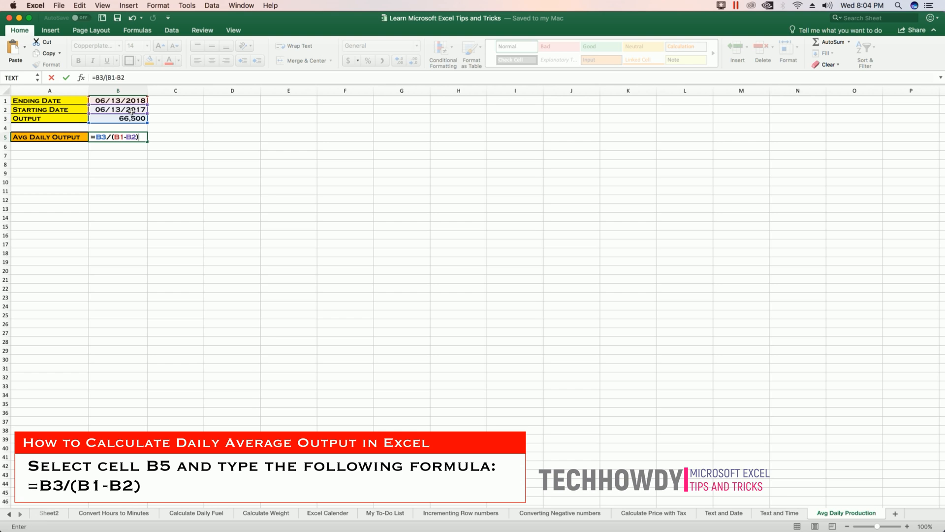
pyautogui.press('Return')
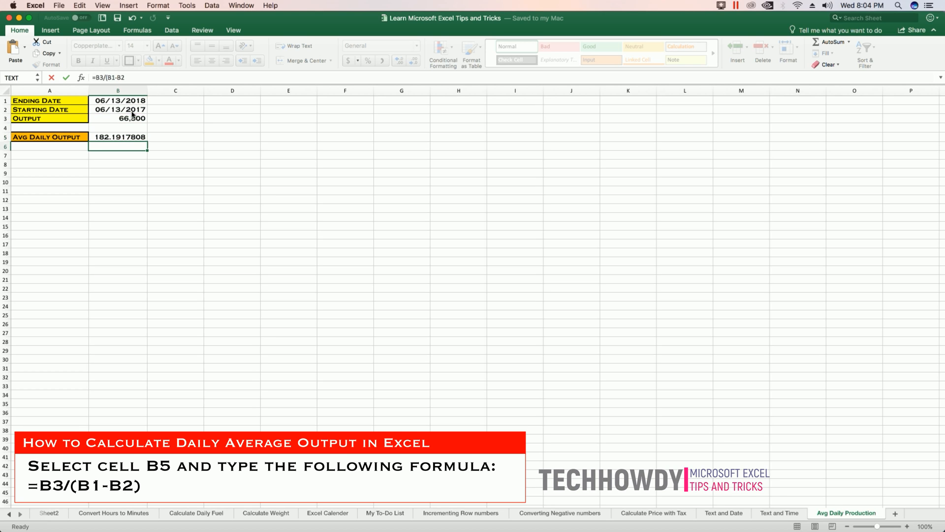
pyautogui.press('Return')
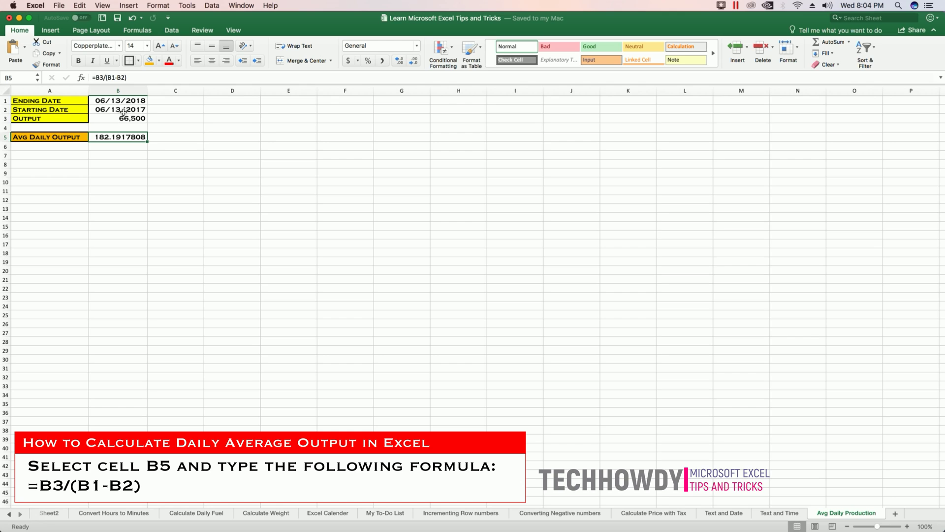
pyautogui.moveTo(115, 111)
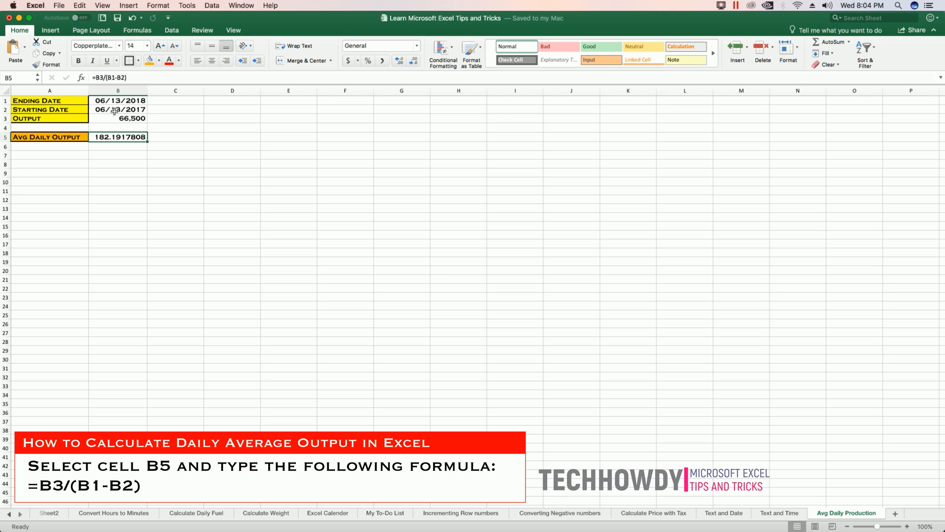
pyautogui.moveTo(139, 110)
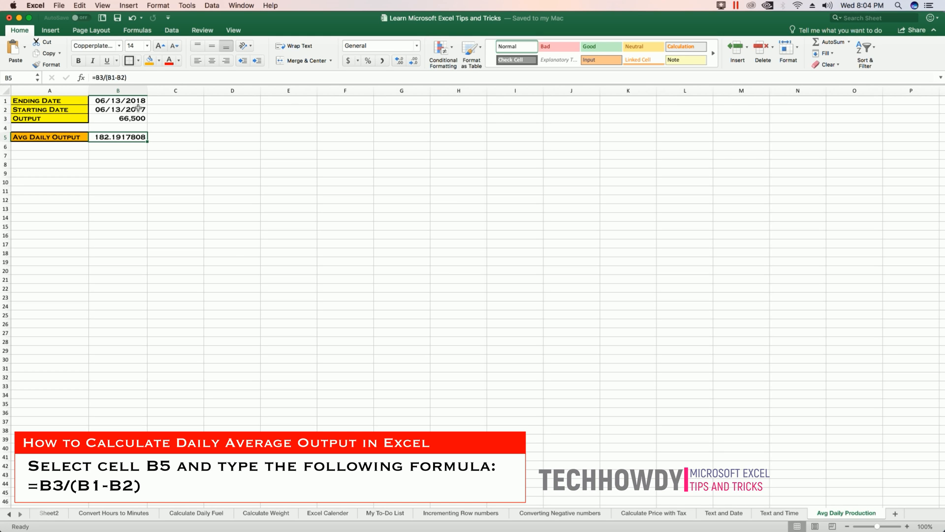
pyautogui.moveTo(143, 119)
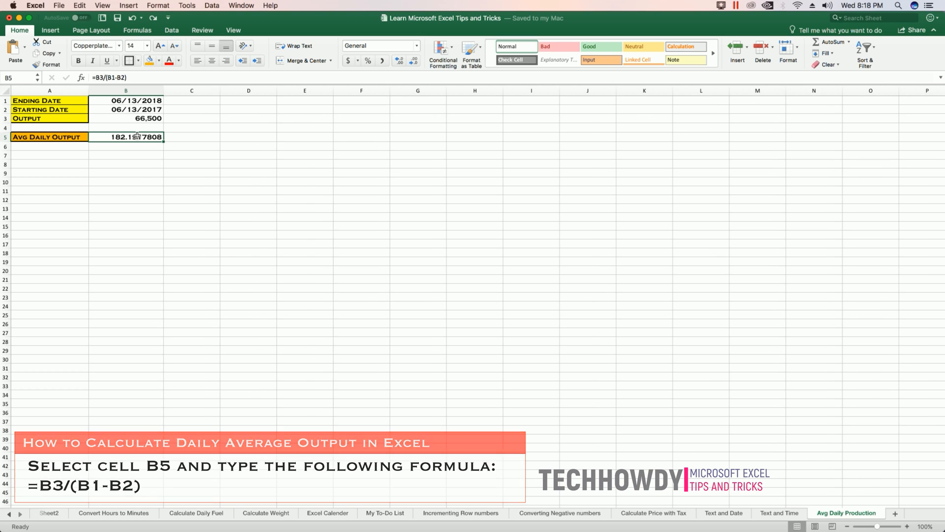
# - Format B5 as Number with 0 decimal places so it displays 182
pyautogui.click(158, 6)
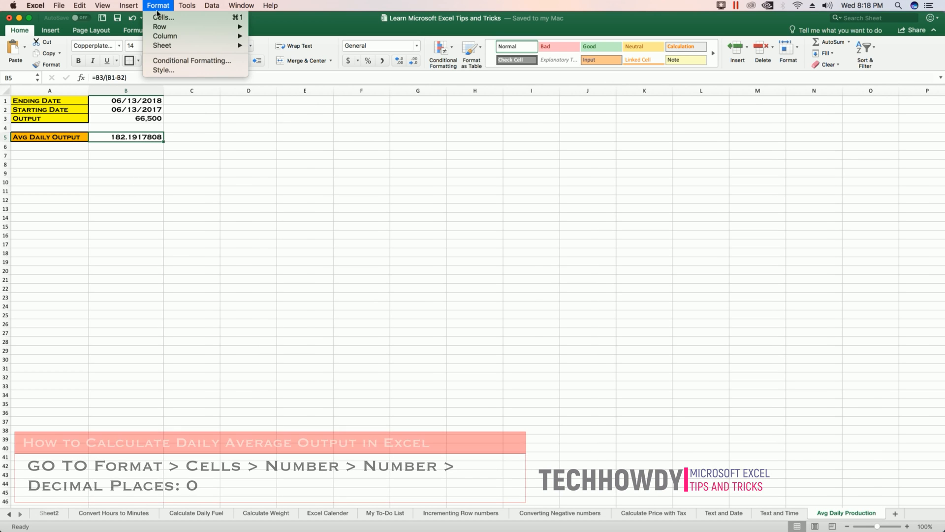
pyautogui.click(162, 17)
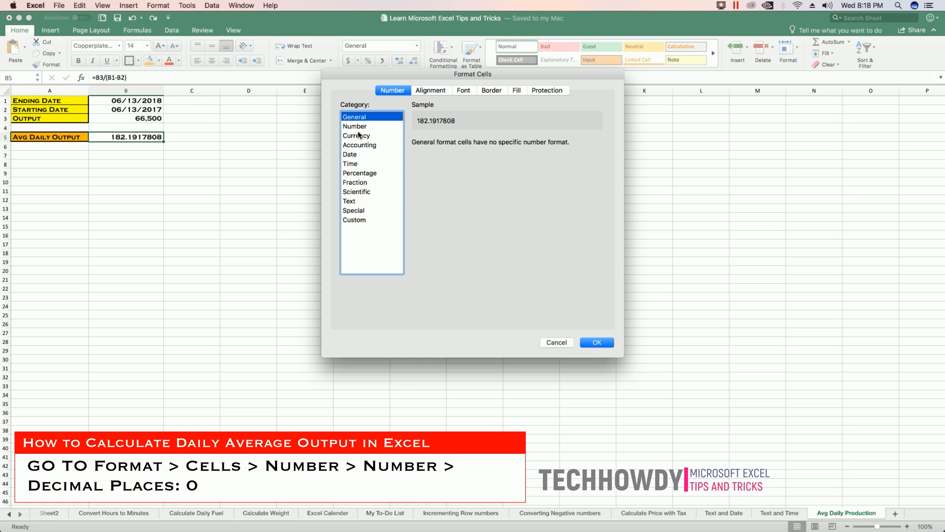
pyautogui.click(355, 126)
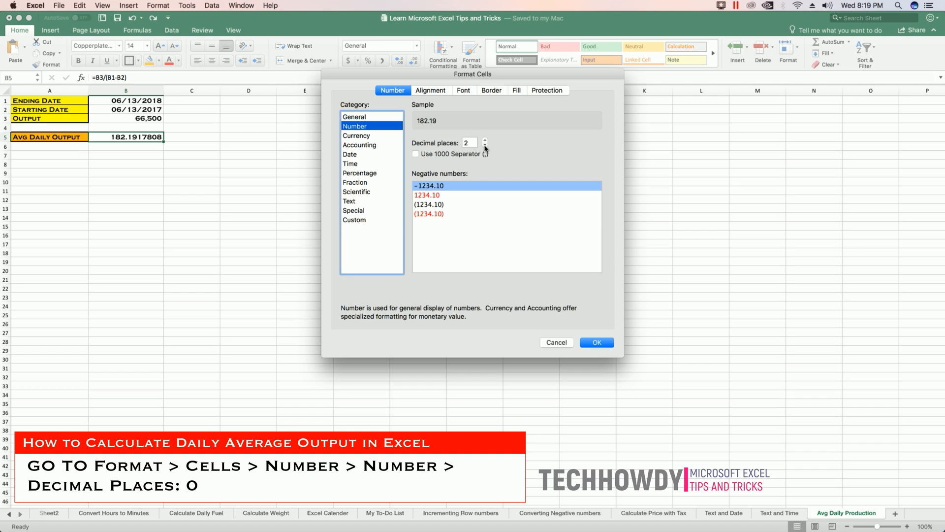
pyautogui.click(484, 145)
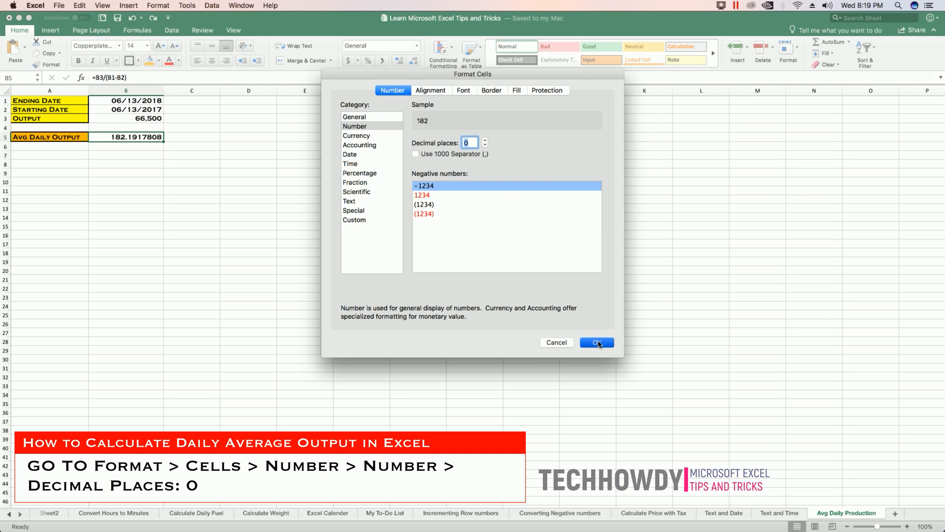
pyautogui.click(596, 342)
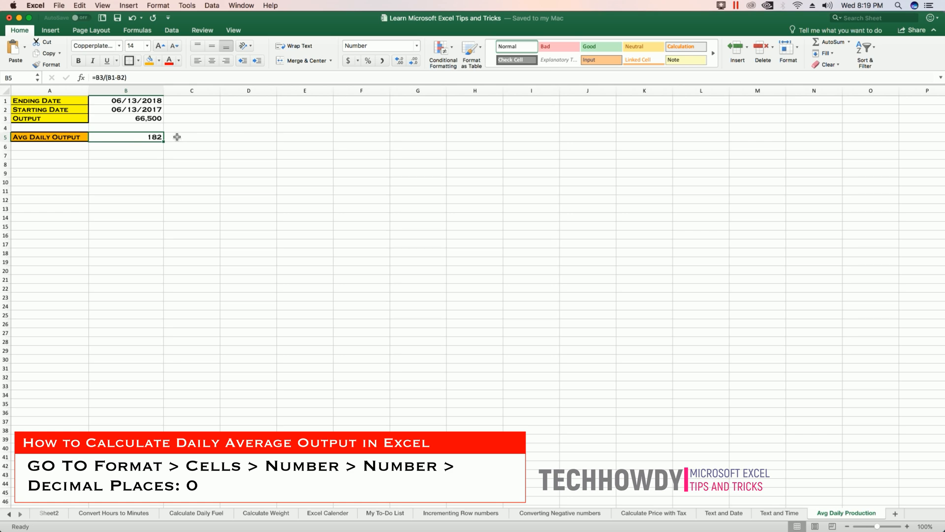
pyautogui.moveTo(30, 246)
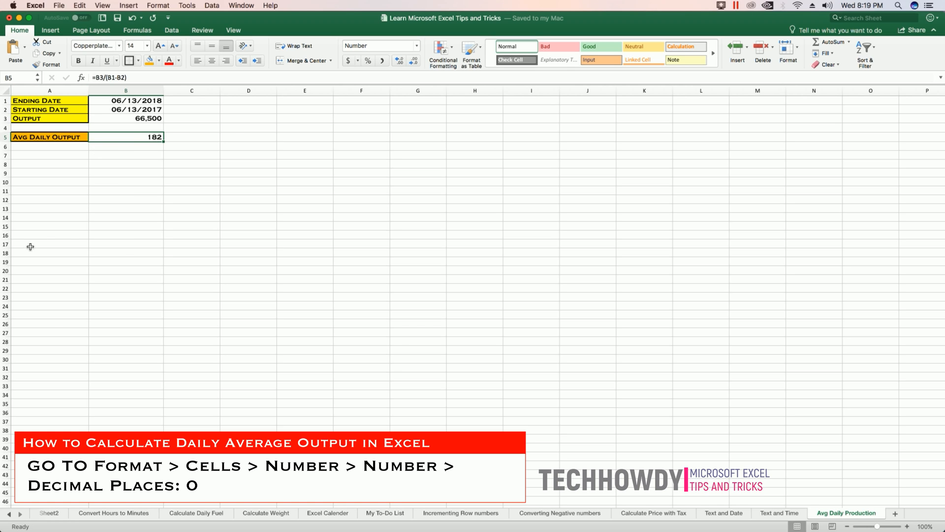